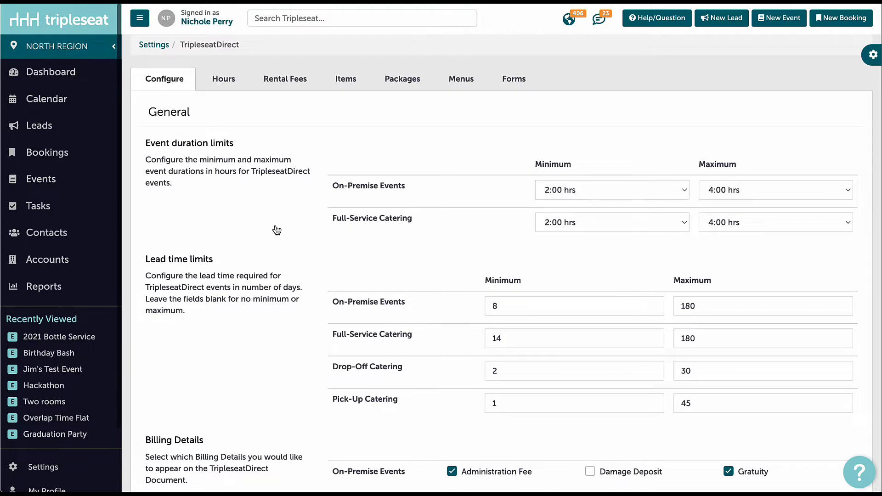
- Under Billing Details, enable Room Rental Fee for On-Premise Events with Gratuity and second Sales Tax
click(494, 305)
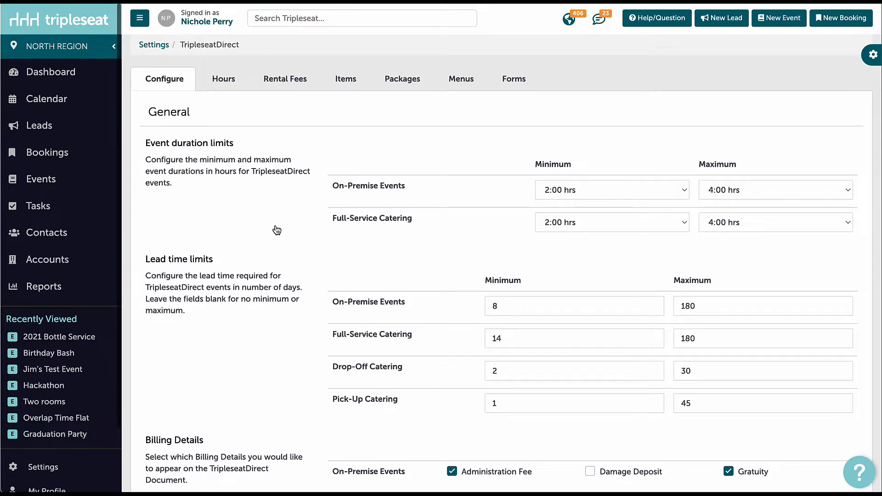
click(688, 305)
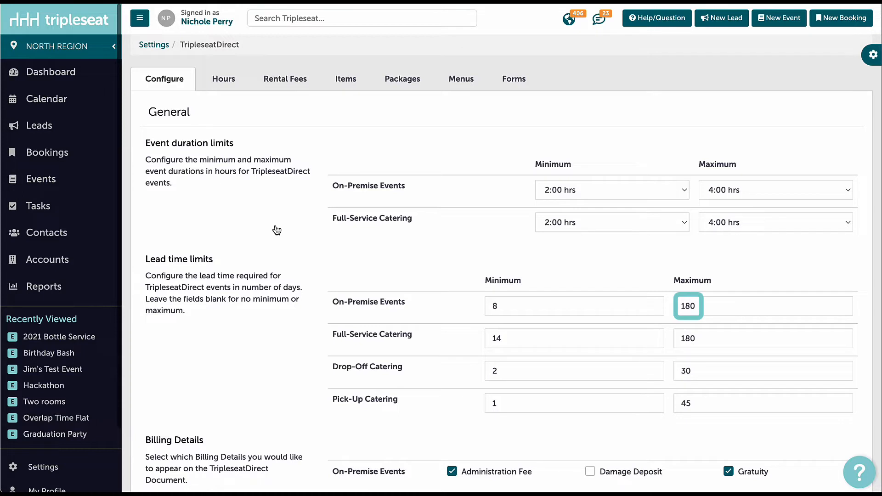
click(495, 305)
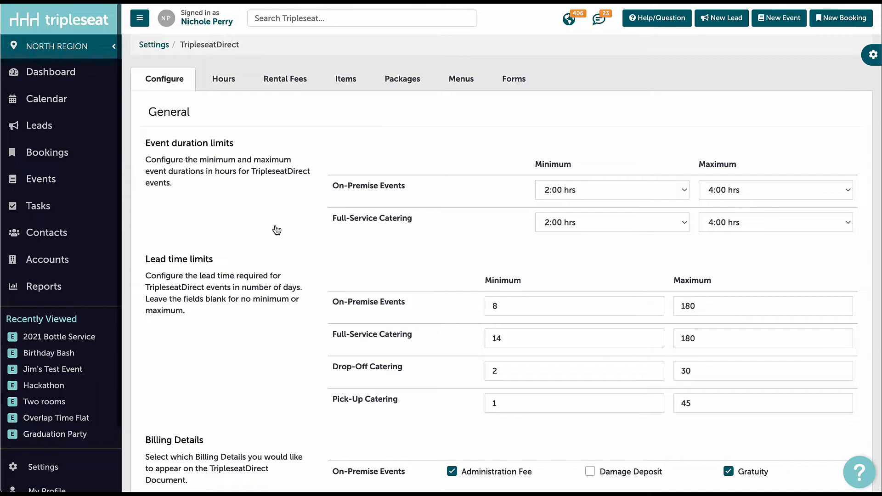
scroll(down, 3)
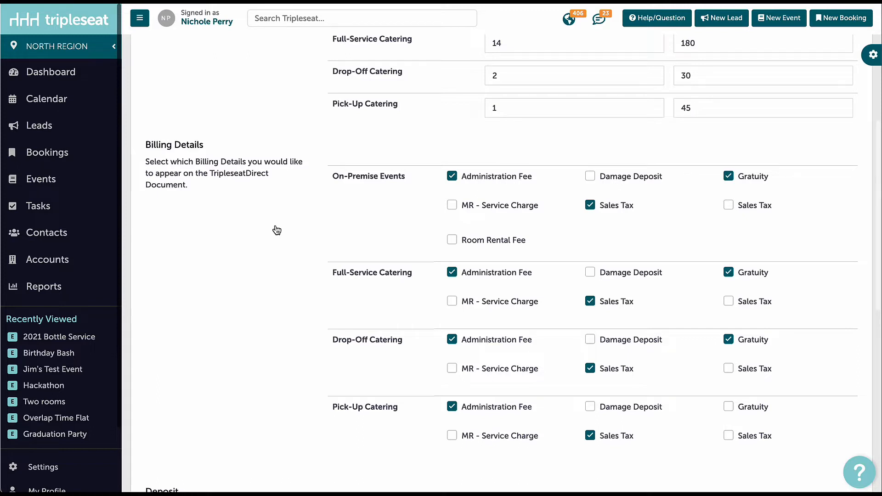
click(451, 240)
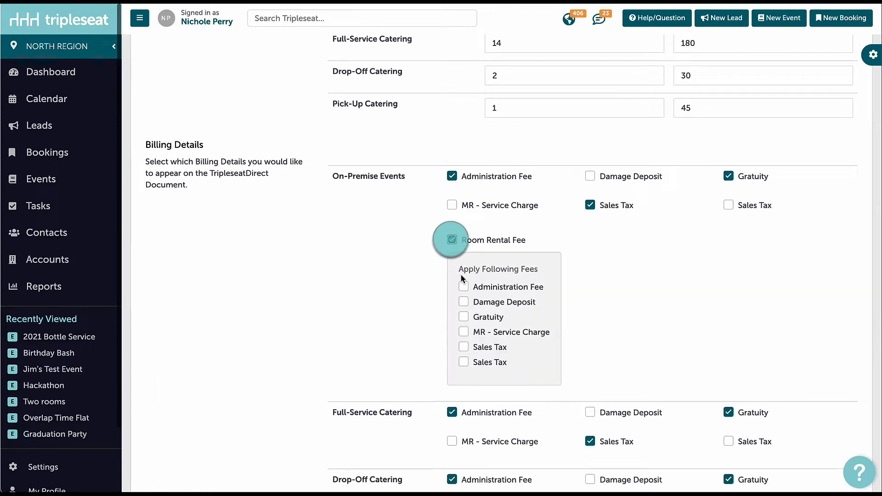
click(463, 316)
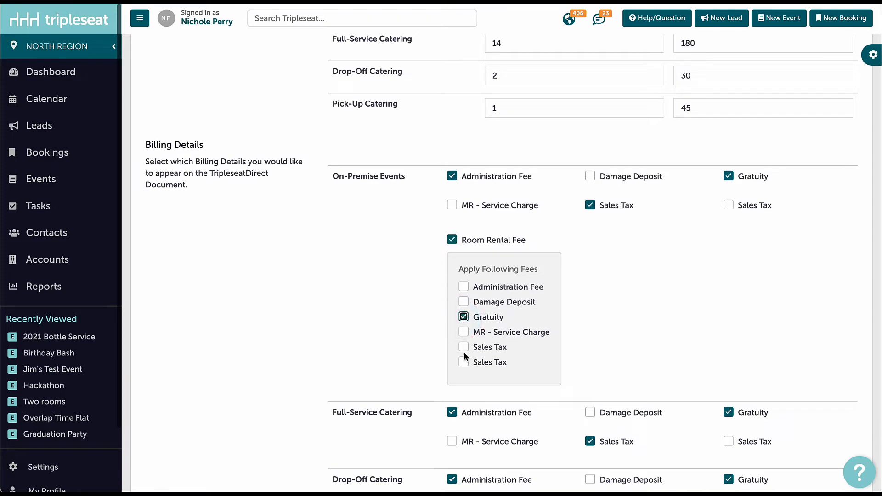
click(463, 361)
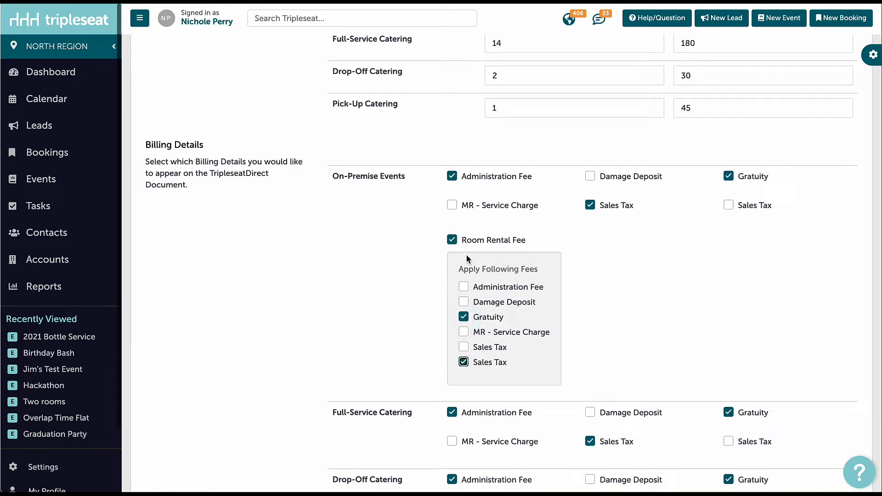
scroll(down, 3)
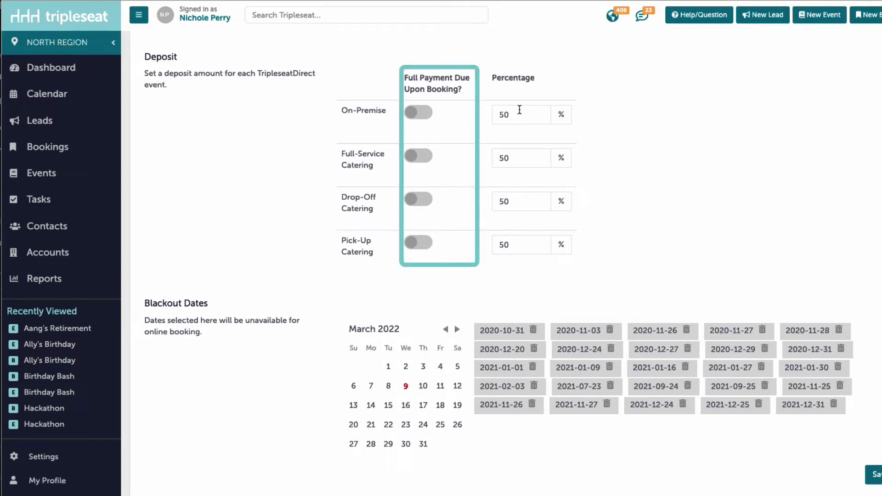
- Switch on Full Payment Due Upon Booking for Drop-Off and Pick-Up Catering
click(418, 201)
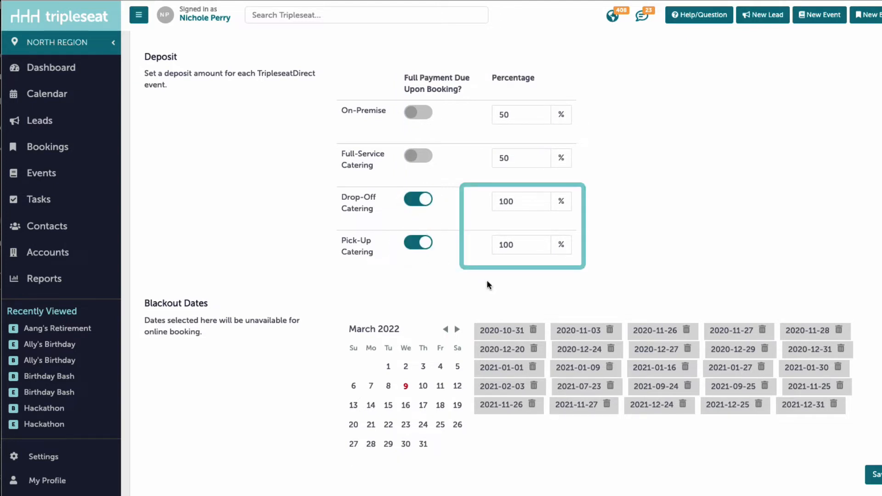
click(488, 285)
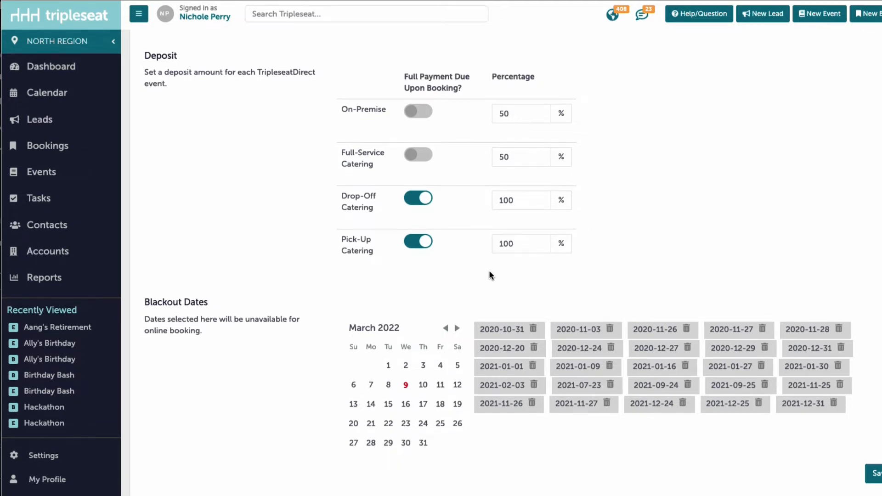
- Advance the Blackout Dates calendar to December 2022, mark the 25th, and save
click(457, 329)
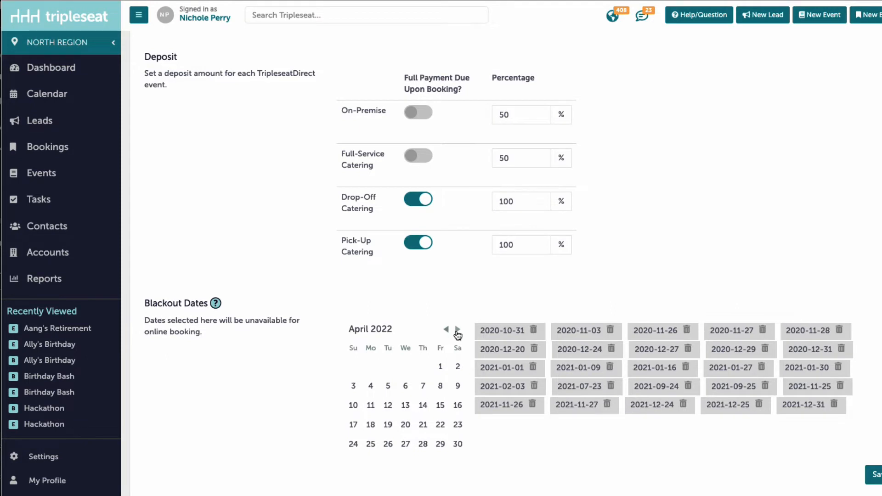
click(458, 330)
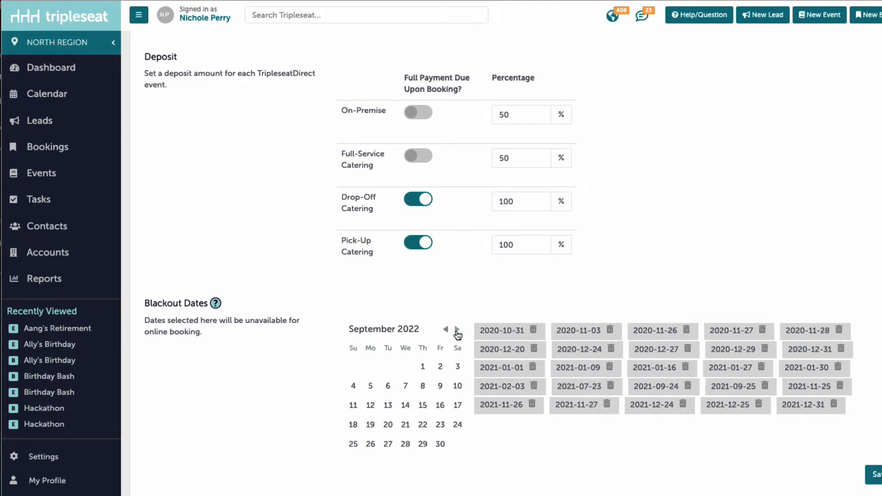
click(456, 330)
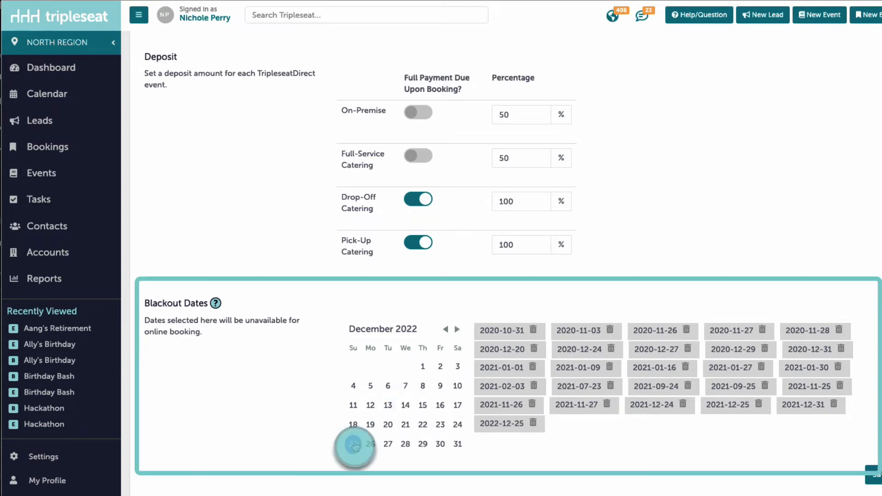
click(353, 443)
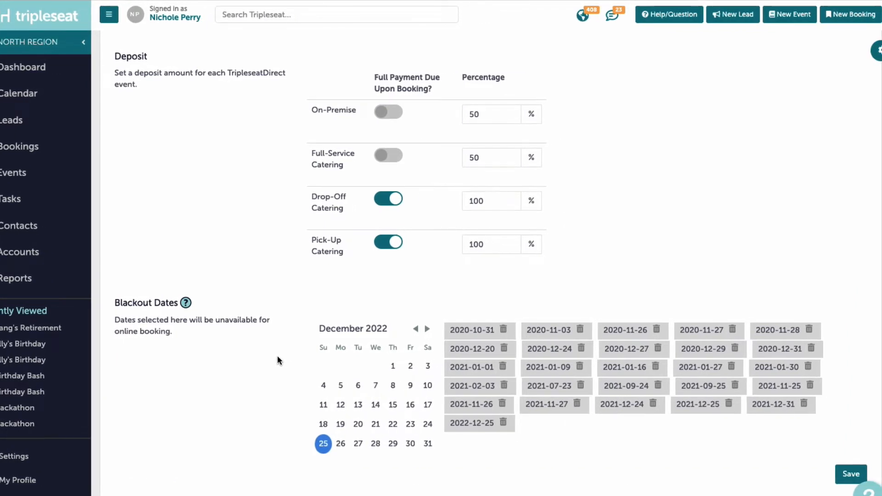
click(850, 474)
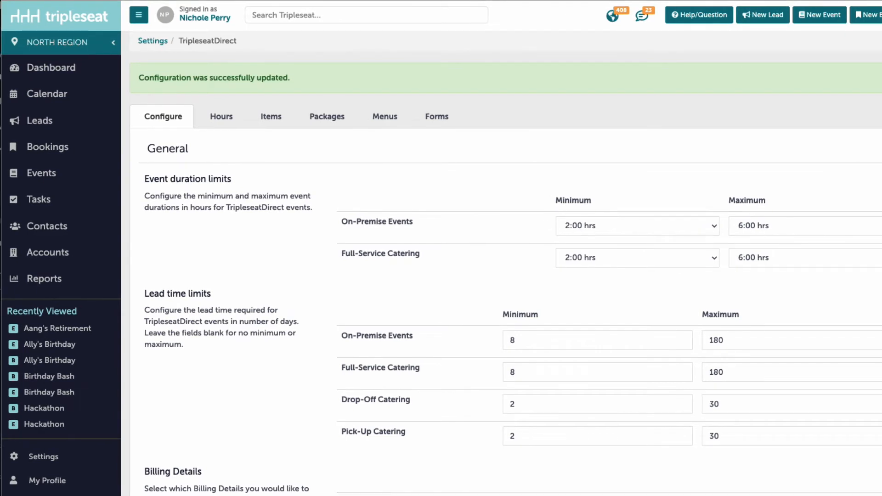
mouse_move(54, 372)
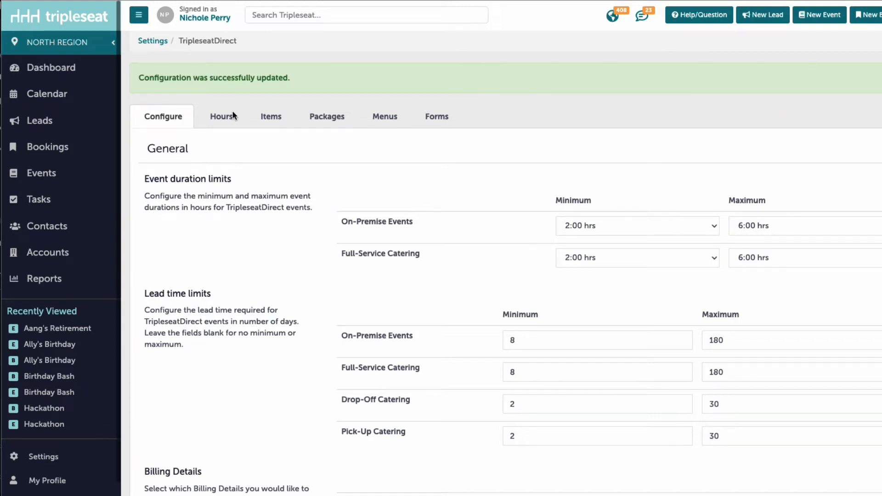
- Open the TripleseatDirect Hours tab
click(221, 116)
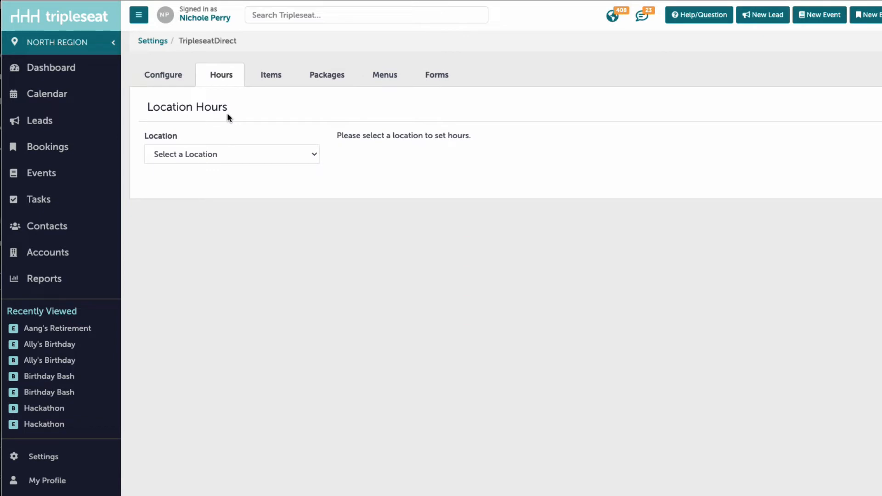
- Select Millie's Restaurant as the location and start adding Sunday's hours
click(220, 75)
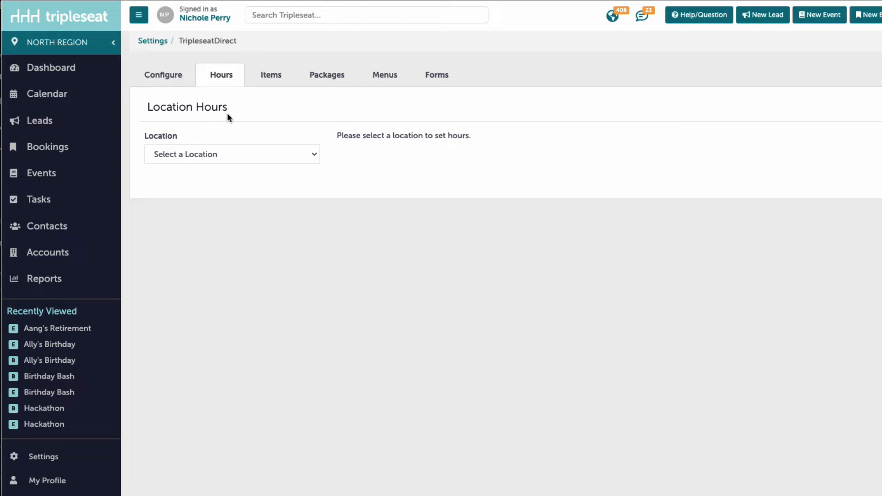
click(231, 153)
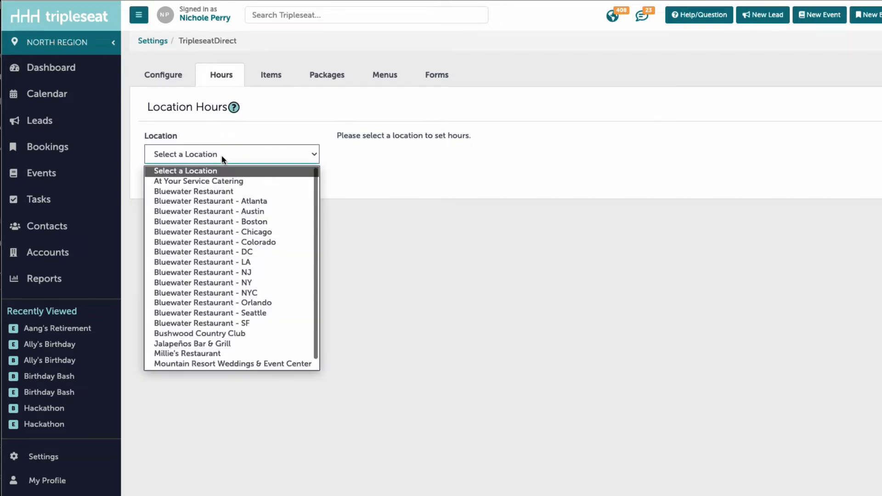
click(187, 353)
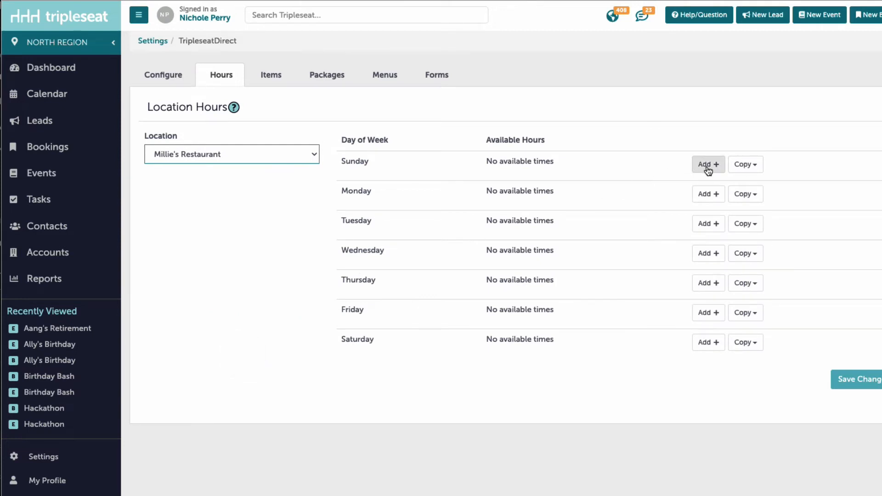
click(707, 164)
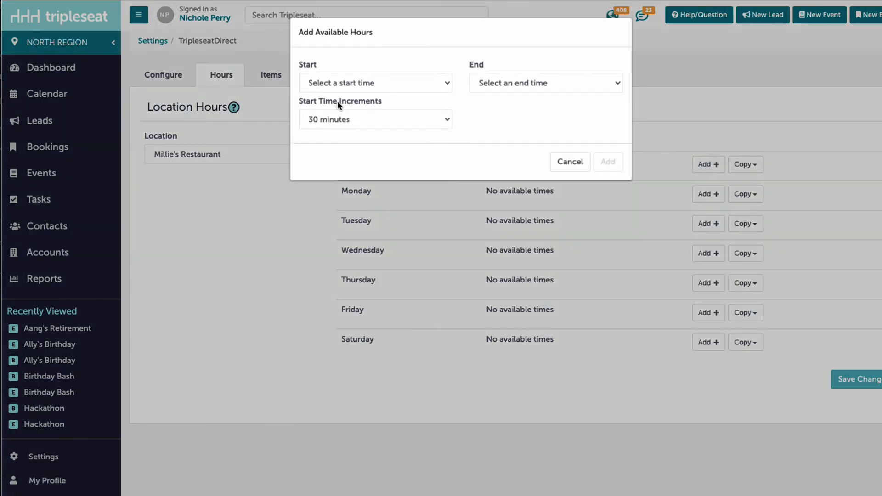
- Add Sunday time ranges 11:00 AM–4:00 PM and 5:00 PM–10:00 PM
click(376, 83)
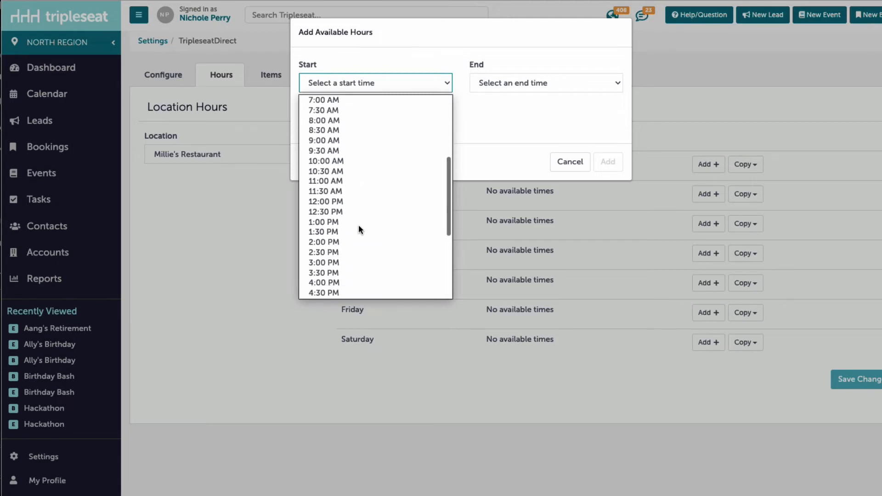
click(325, 180)
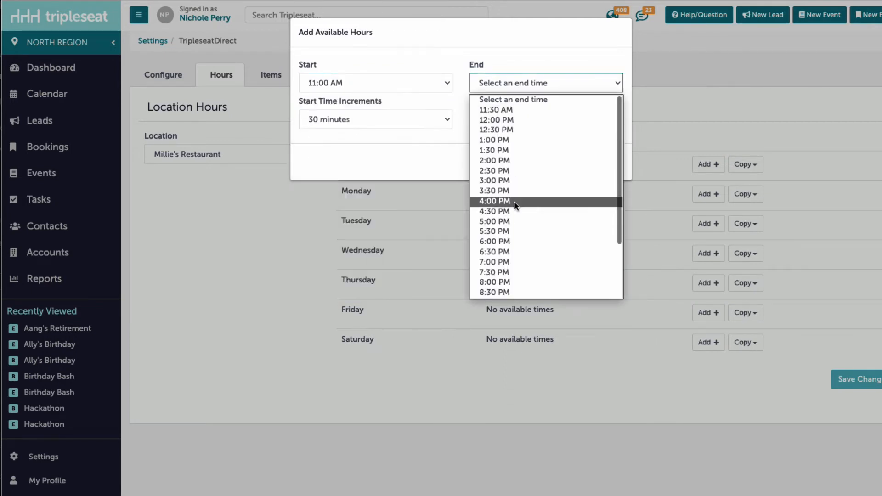
click(493, 201)
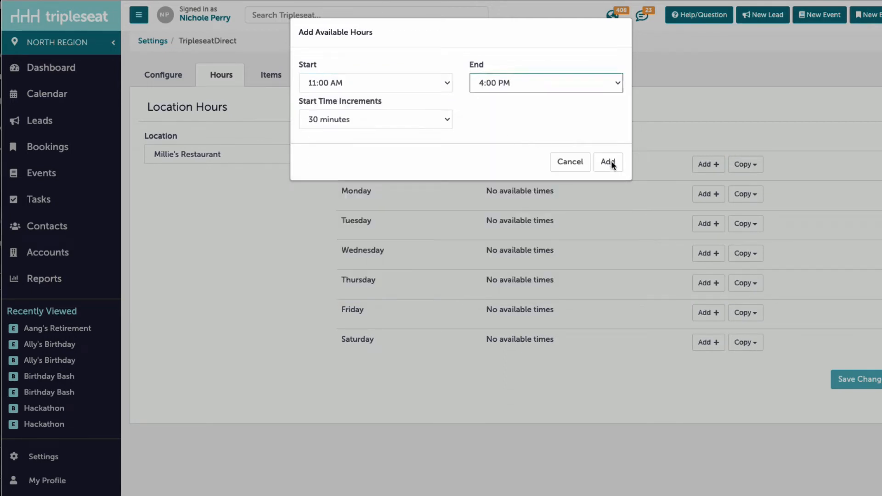
click(607, 162)
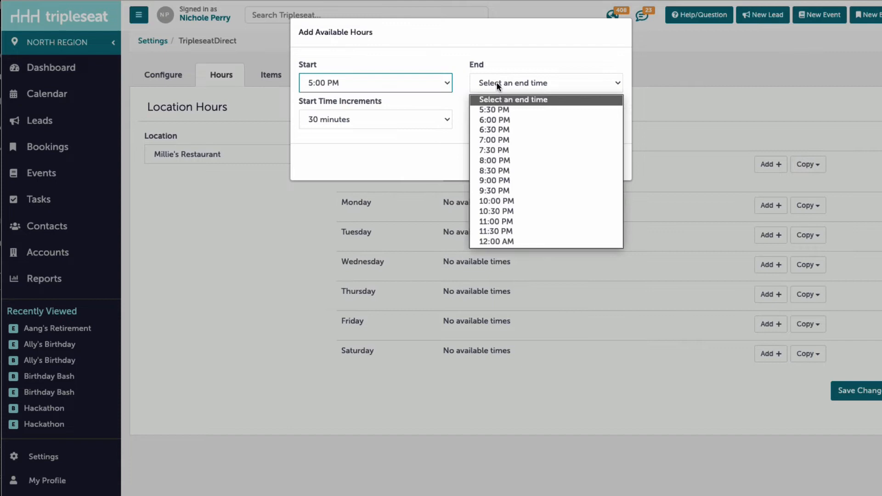
click(495, 201)
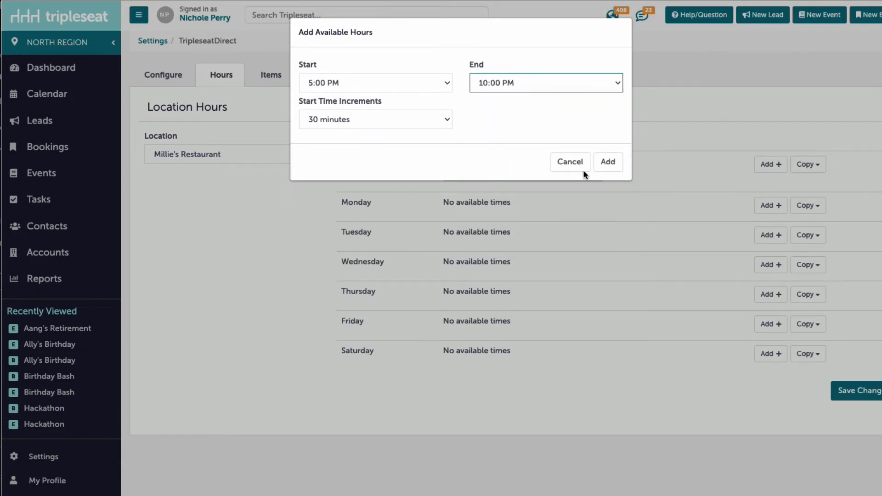
click(607, 162)
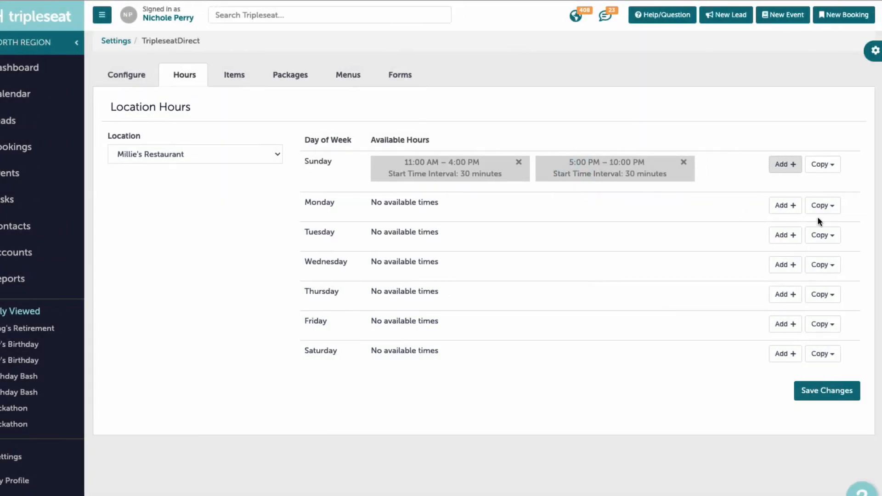
click(822, 204)
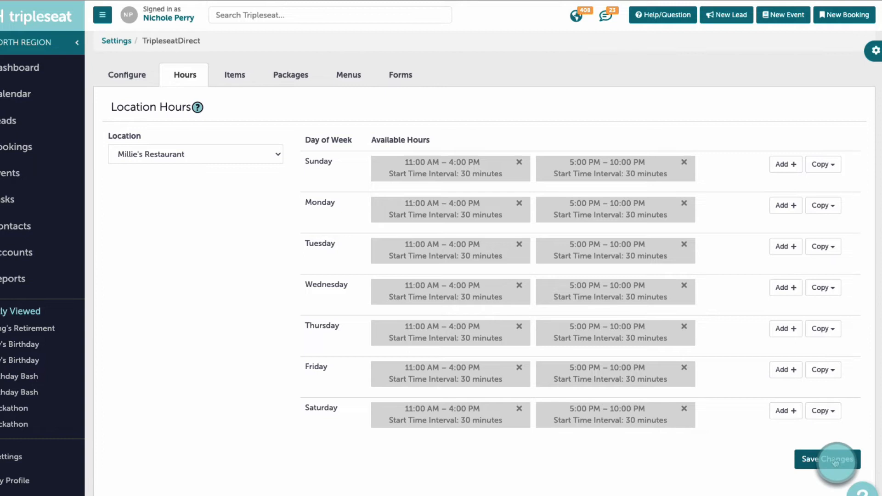
- Save Millie's Restaurant's weekly location hours
click(827, 460)
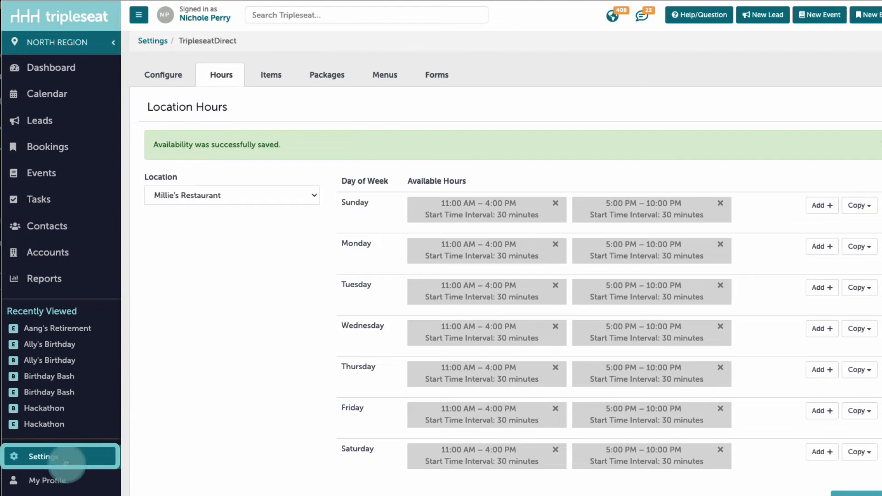
- In Settings > Locations, edit Millie's Restaurant and set a 10-mile delivery radius
click(40, 456)
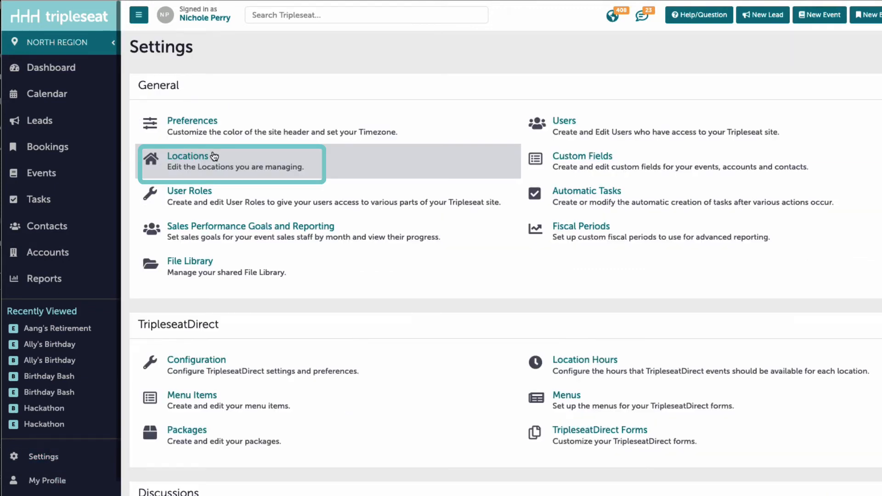
click(188, 156)
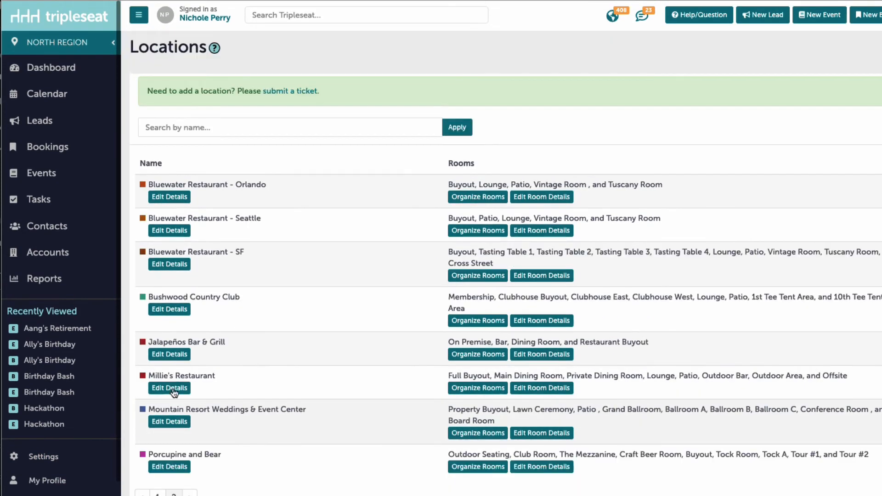
click(168, 387)
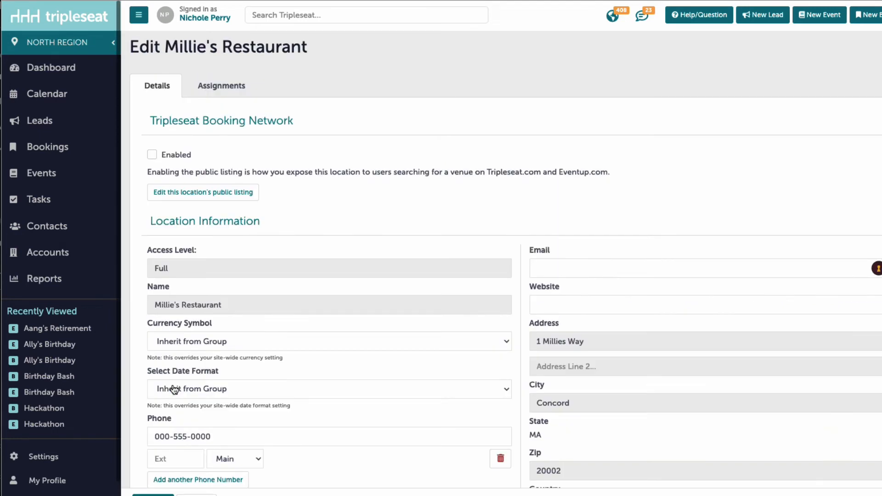
scroll(down, 3)
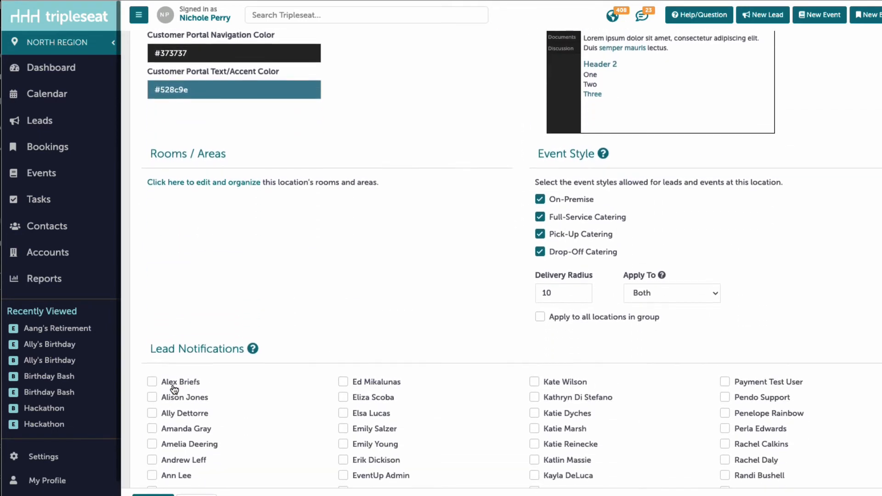
click(561, 291)
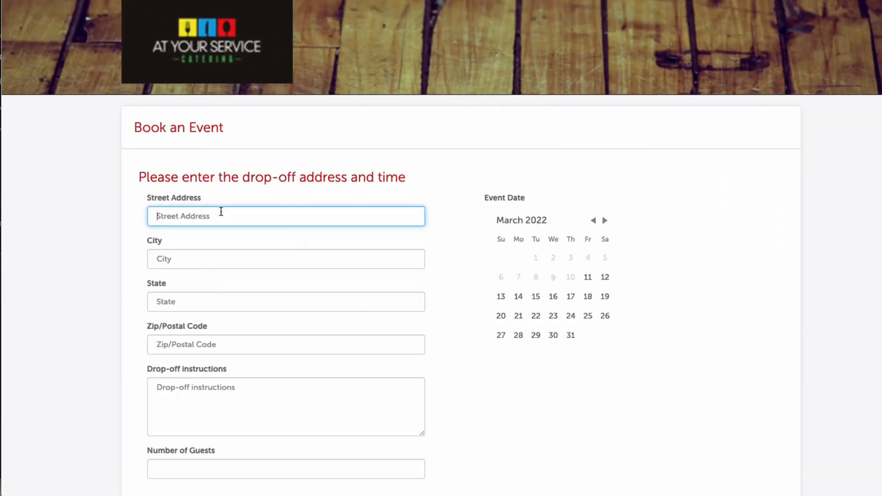
text(48 Concord)
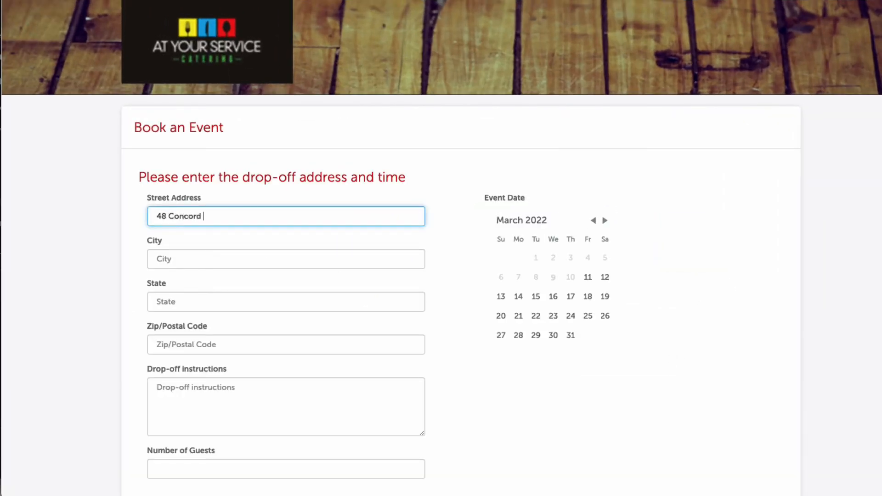
text(Los Ang)
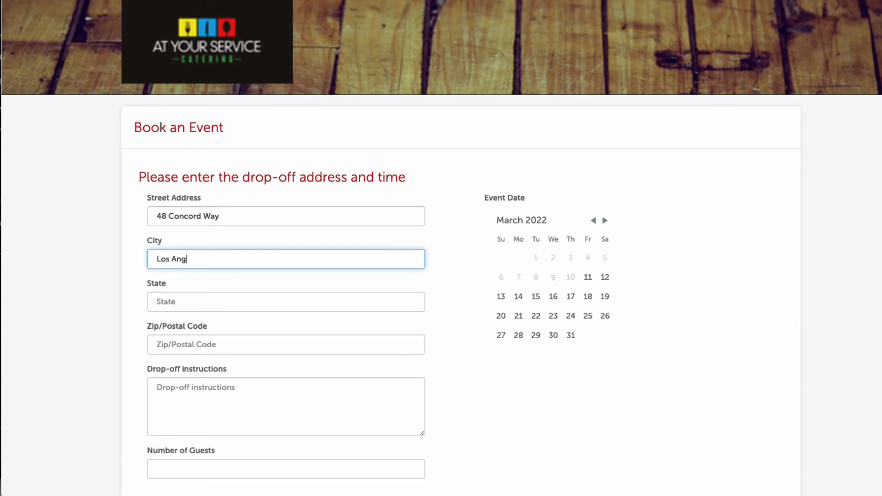
text(CA)
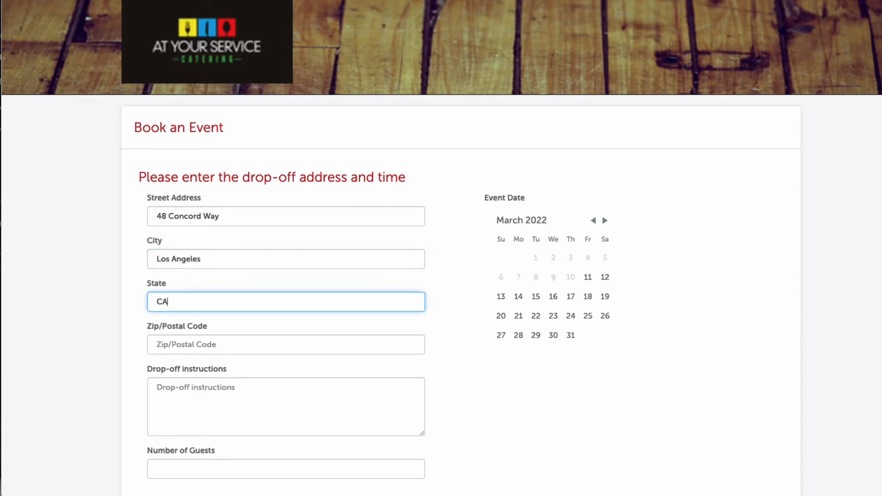
text(91311)
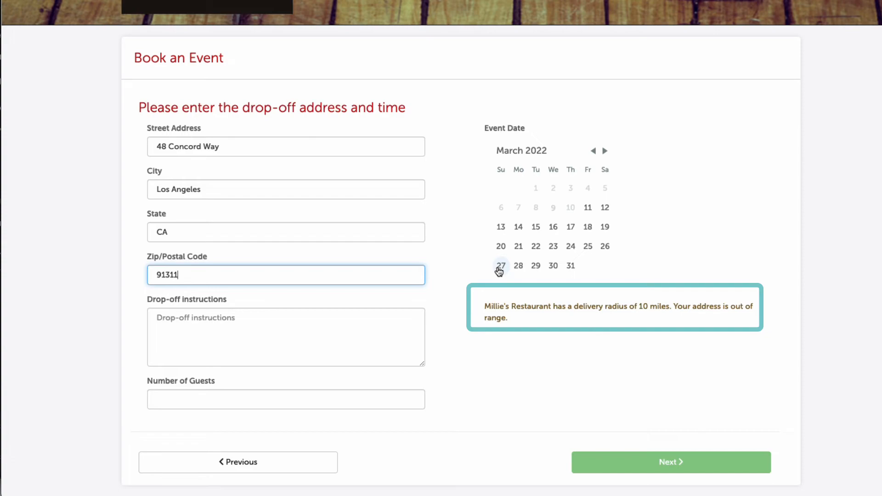
mouse_move(511, 280)
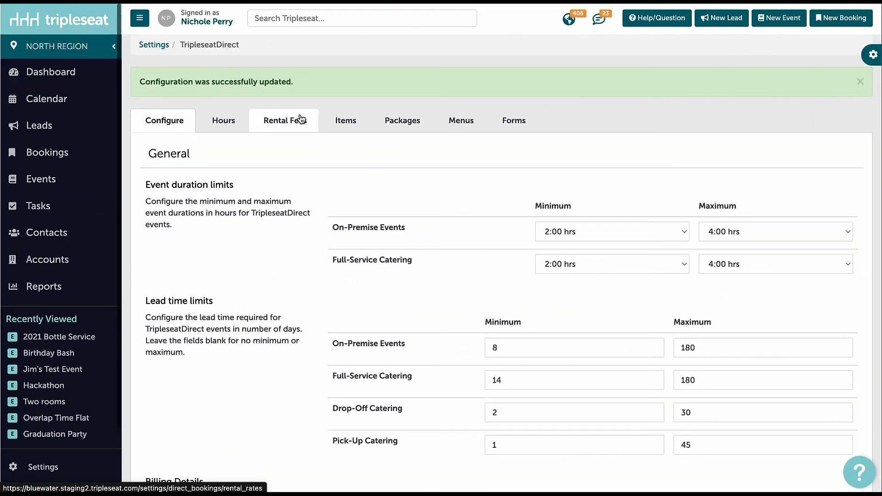
- Set Rental Fees for Millie's Restaurant Lounge to a flat rate and begin adding hours
click(285, 120)
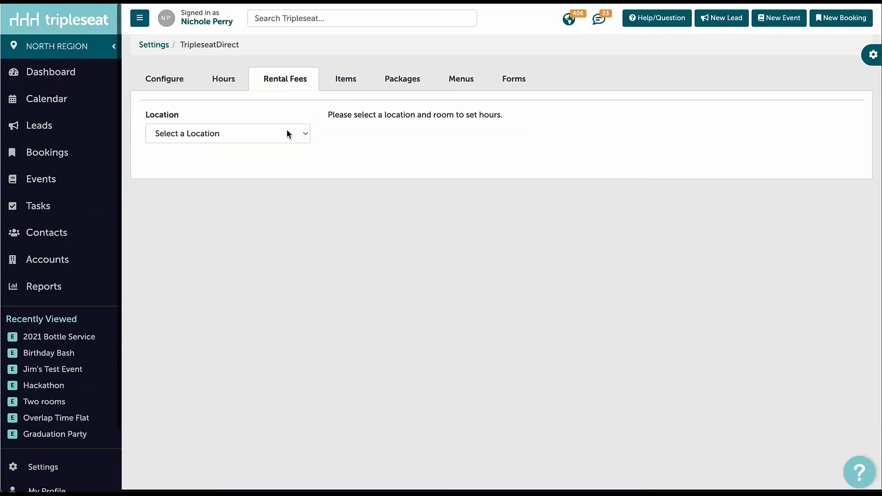
click(227, 134)
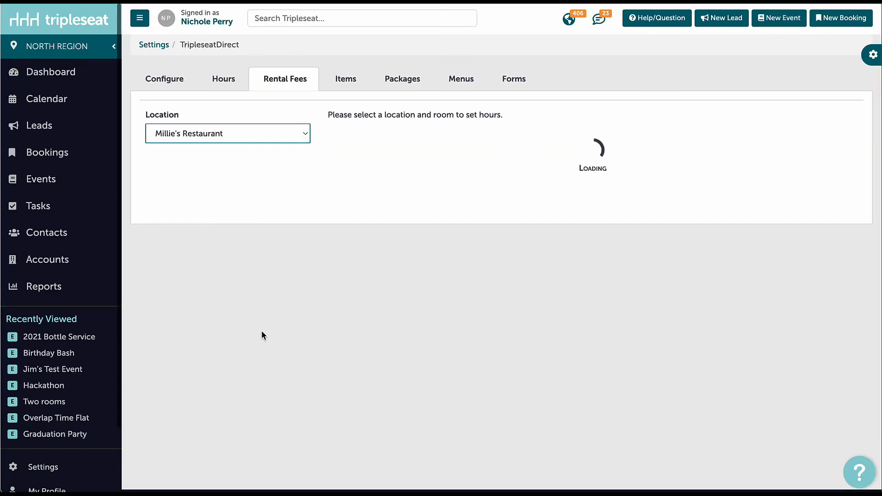
click(409, 133)
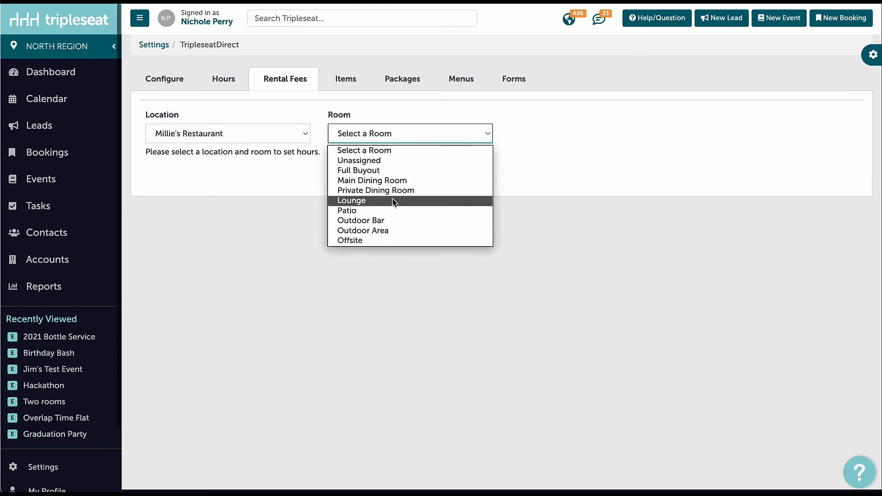
click(351, 200)
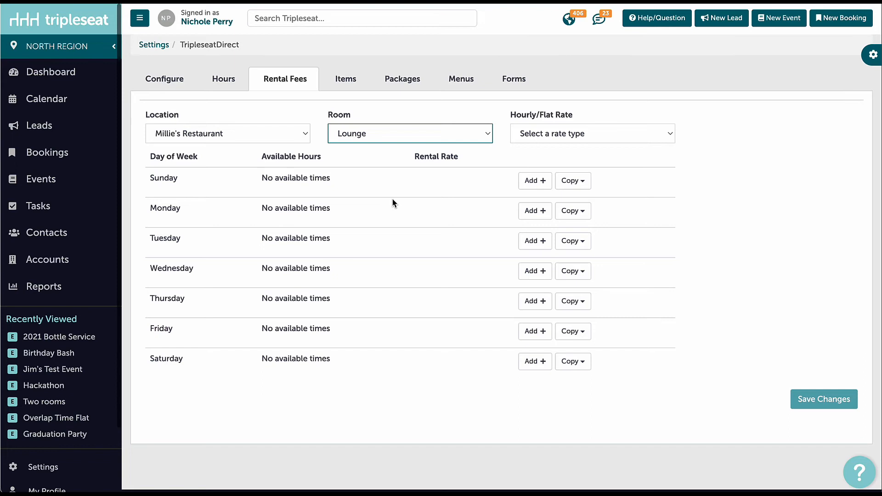
click(592, 133)
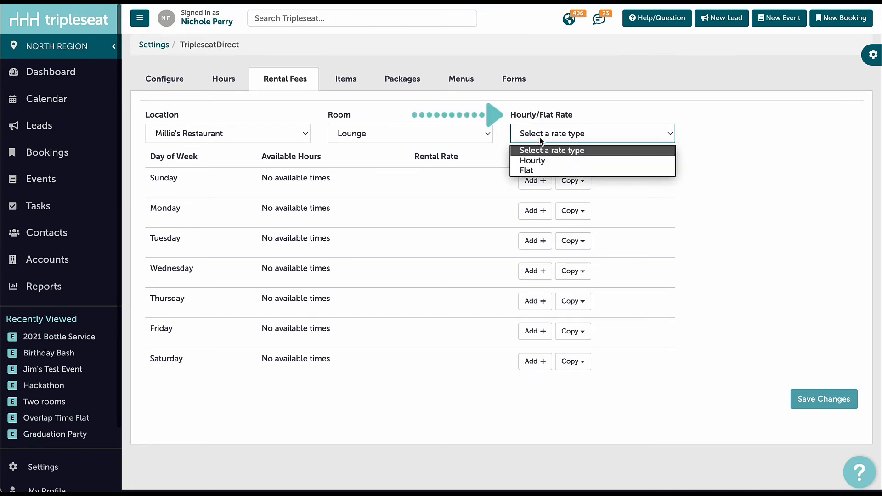
mouse_move(526, 171)
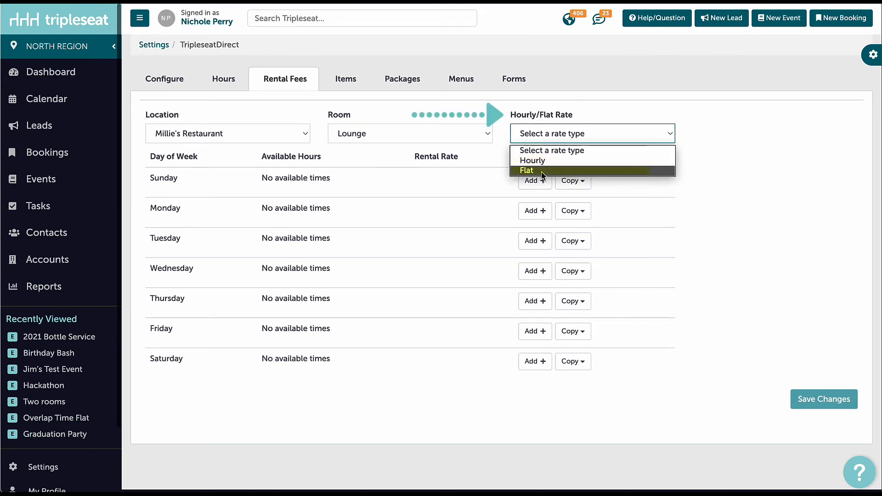
click(525, 171)
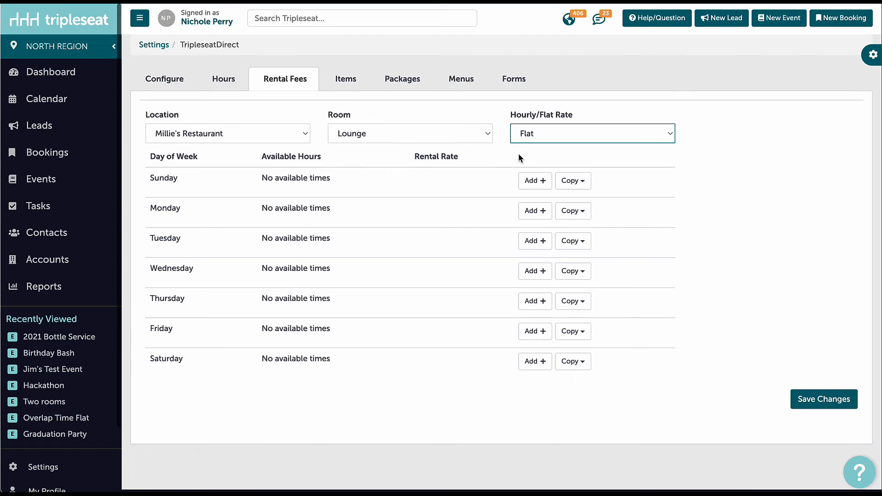
click(534, 180)
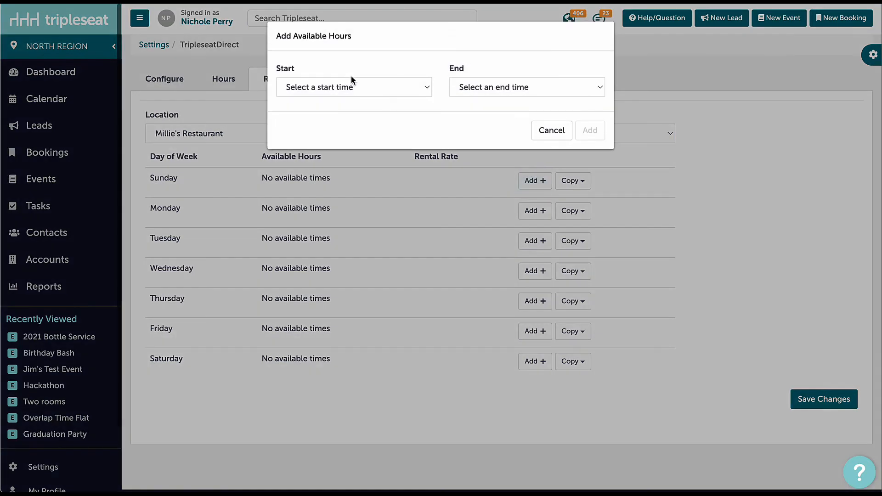
- Add the Lounge's 10 AM–4 PM and 4–11 PM slots with rates 500/750 and 750/1000, then save
click(527, 87)
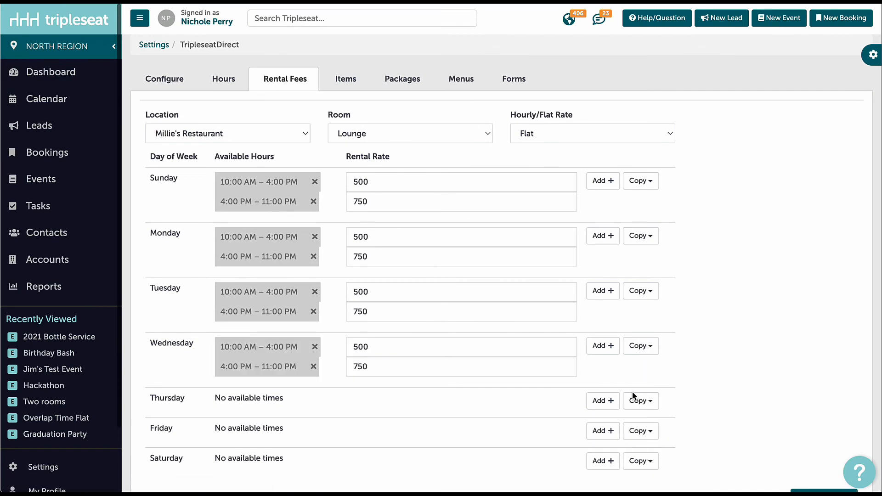
click(602, 400)
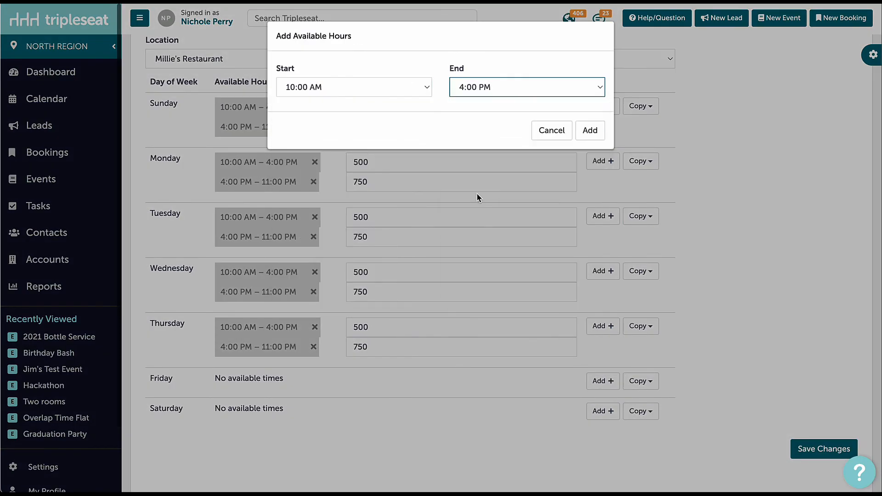
click(527, 87)
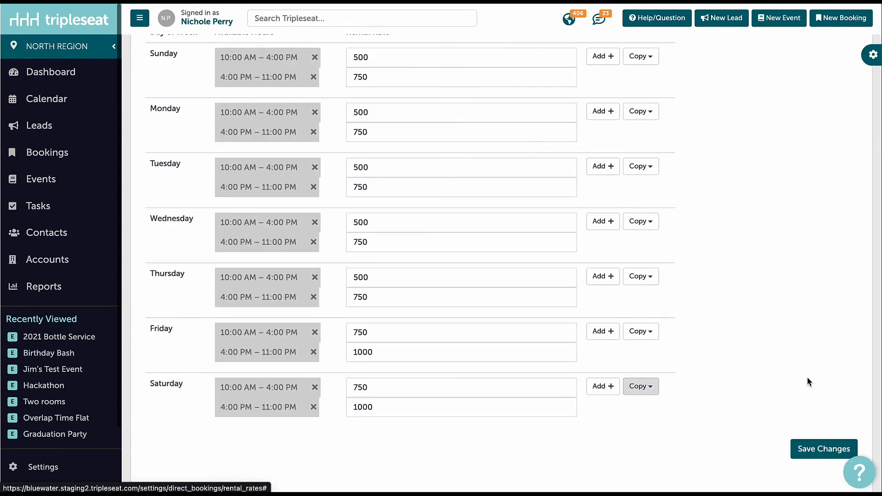
click(823, 449)
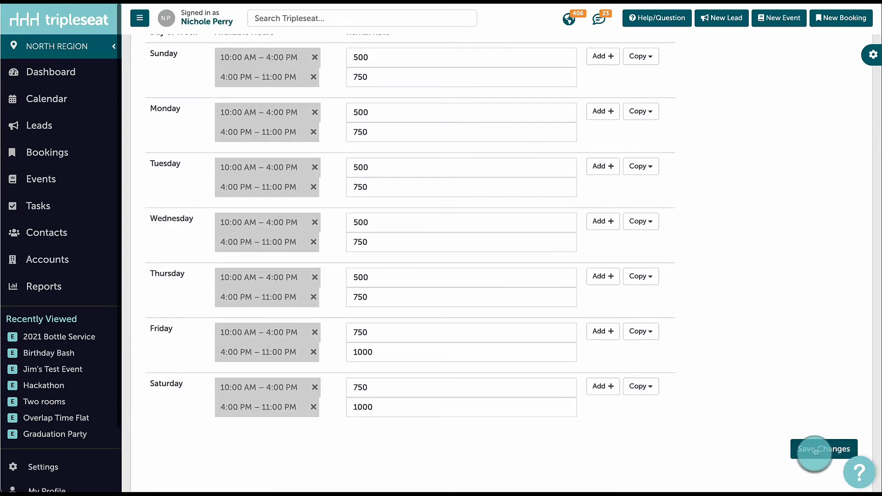
click(824, 449)
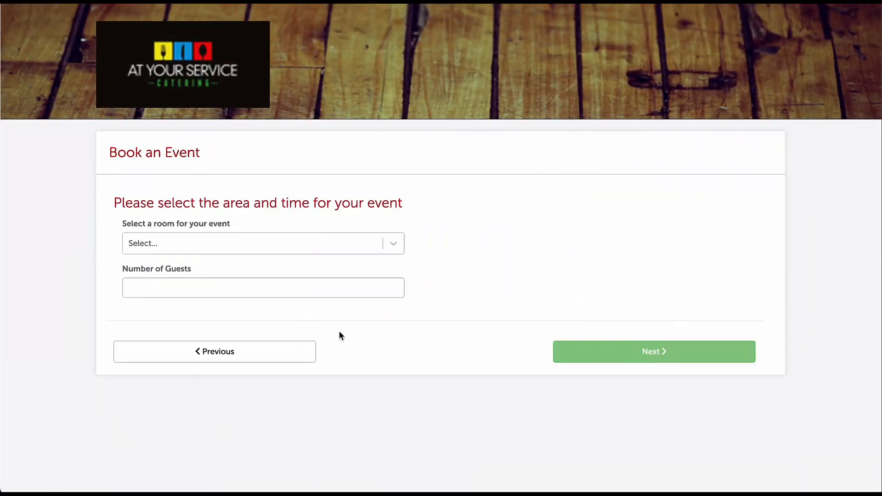
- Book the Lounge for 15 guests on March 10 and continue to menu items
text(15)
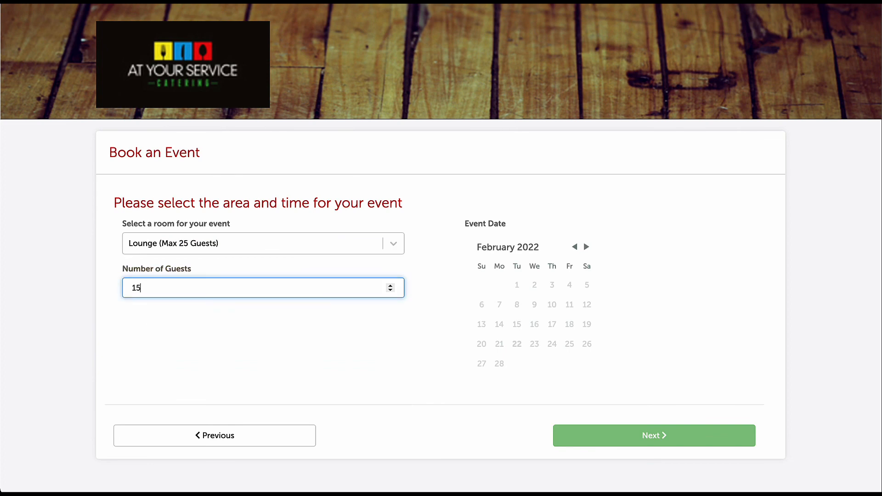
click(586, 247)
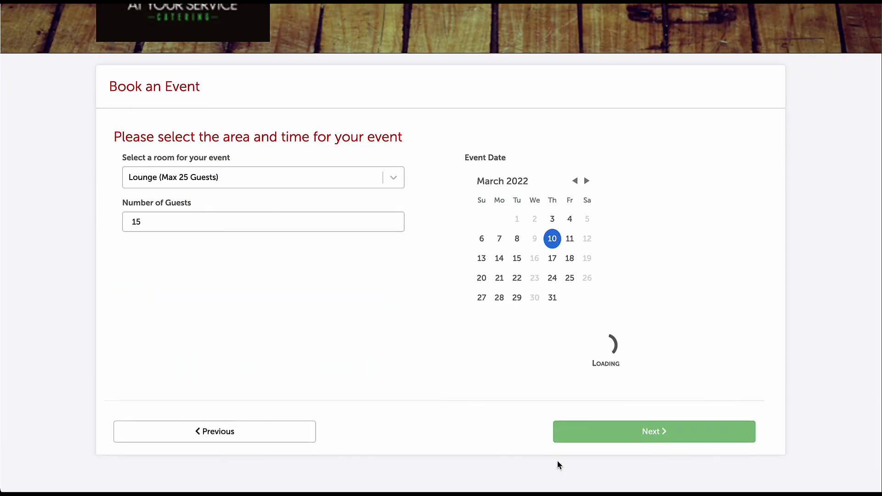
click(653, 431)
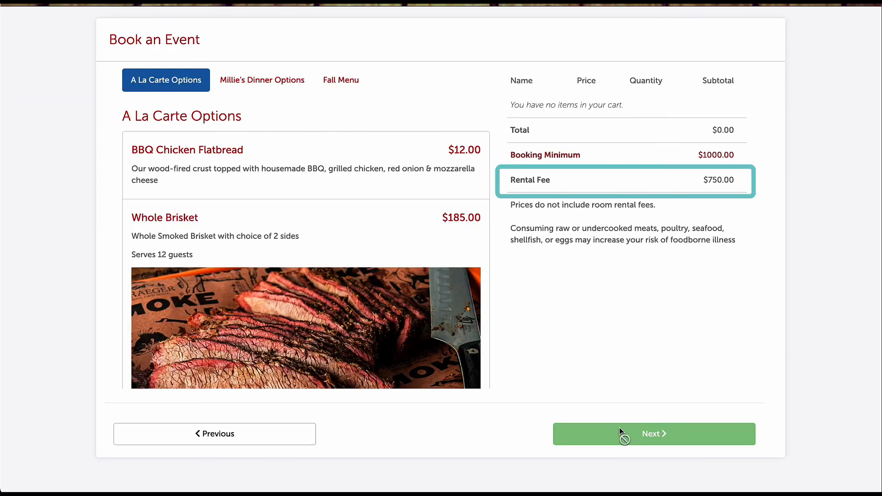